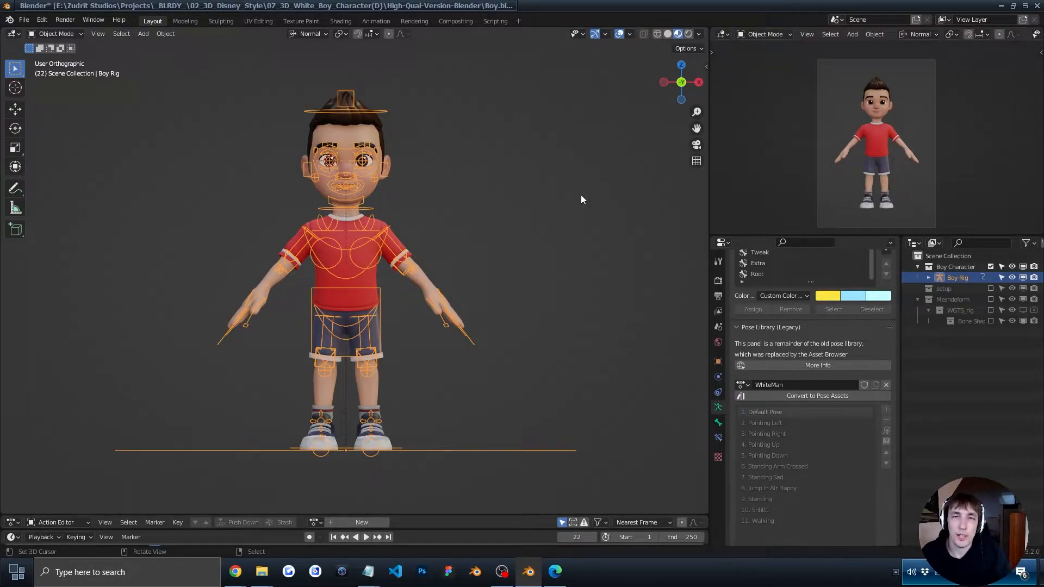
mouse_move(439, 242)
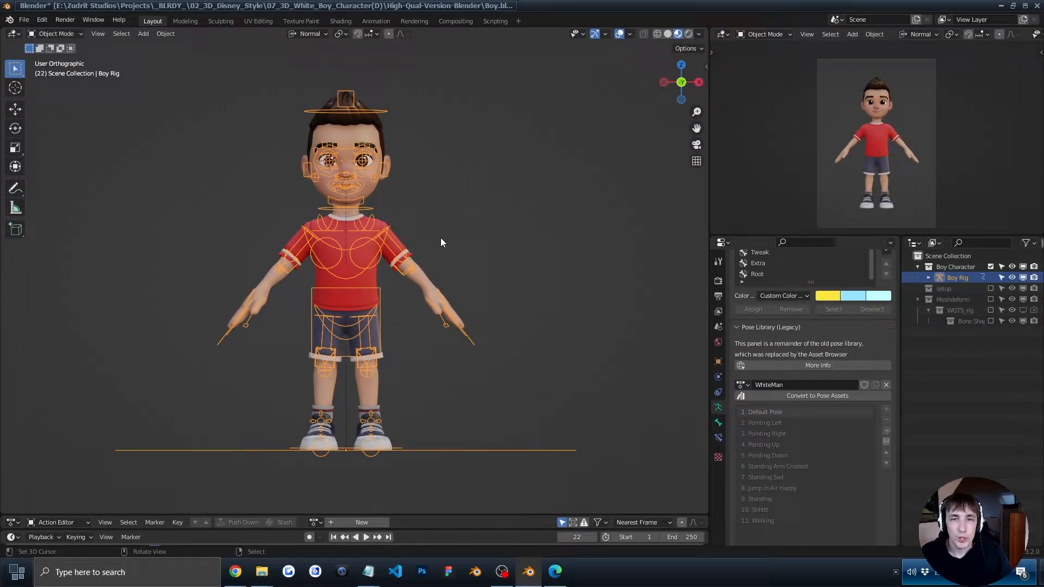
Go to blender.org from the Edge address bar and download the Blender 3.2.1 Windows installer.
click(555, 571)
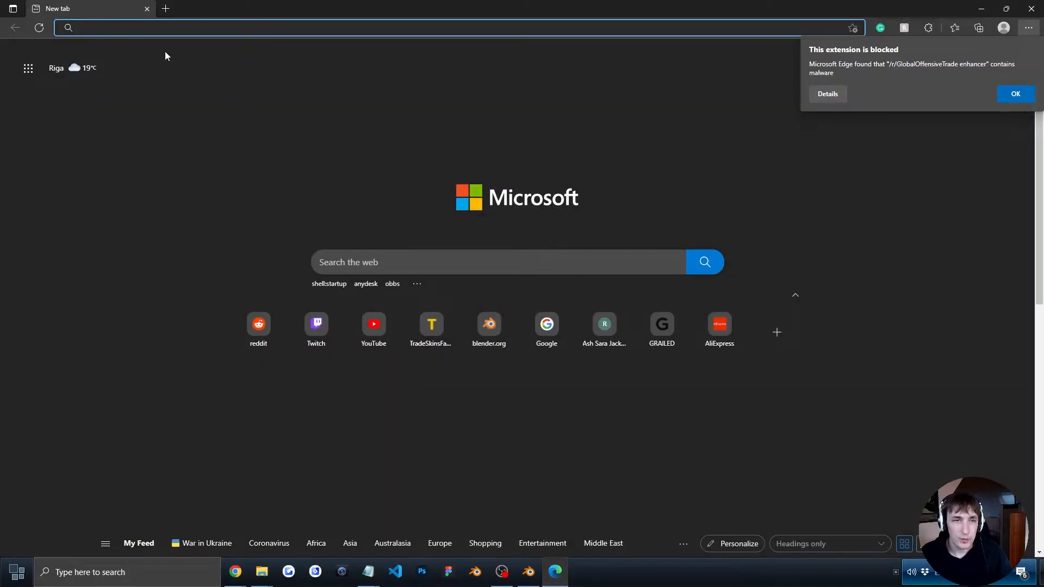
text(ble)
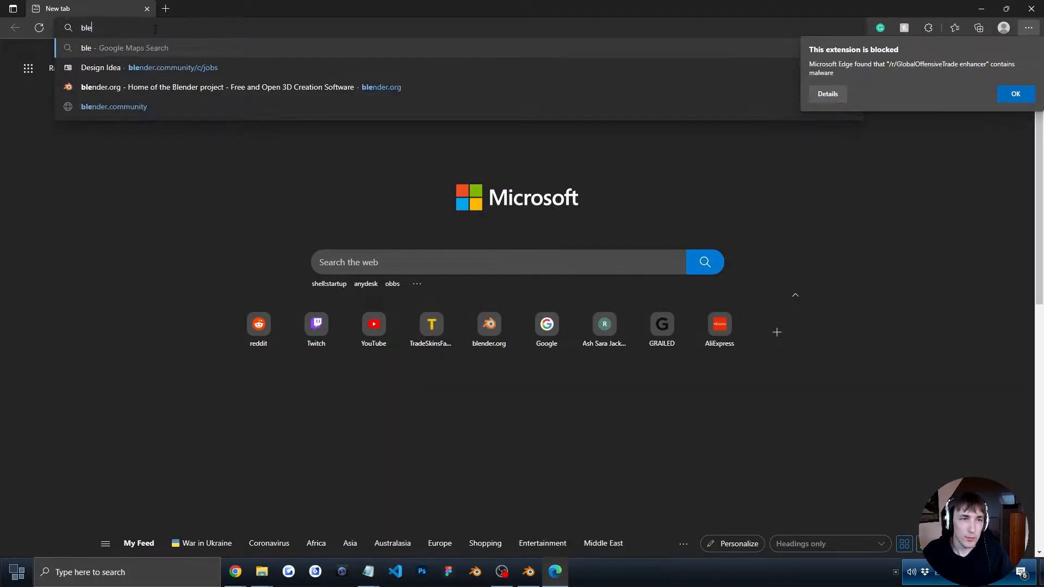
click(240, 86)
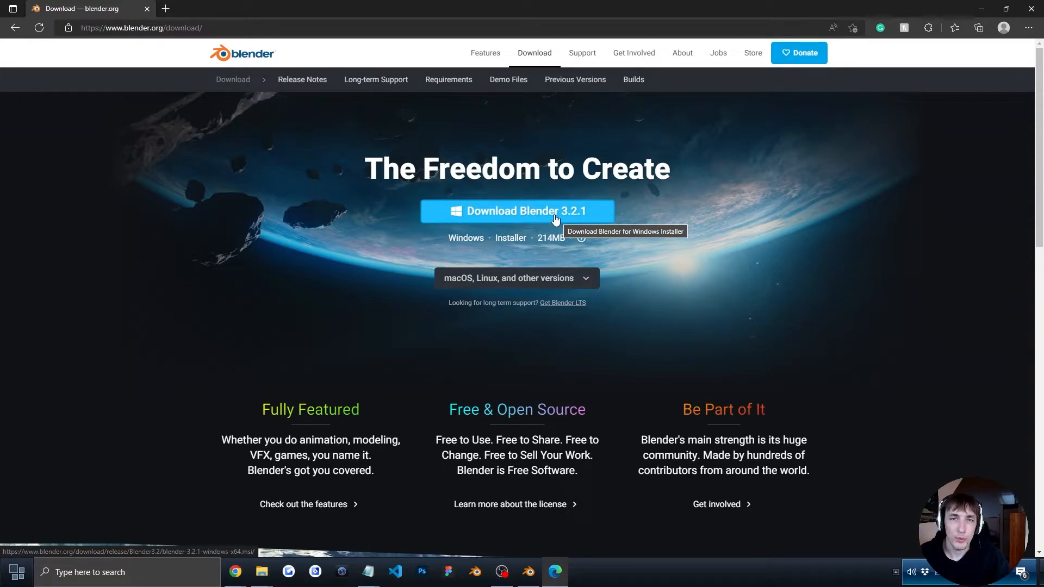
mouse_move(559, 259)
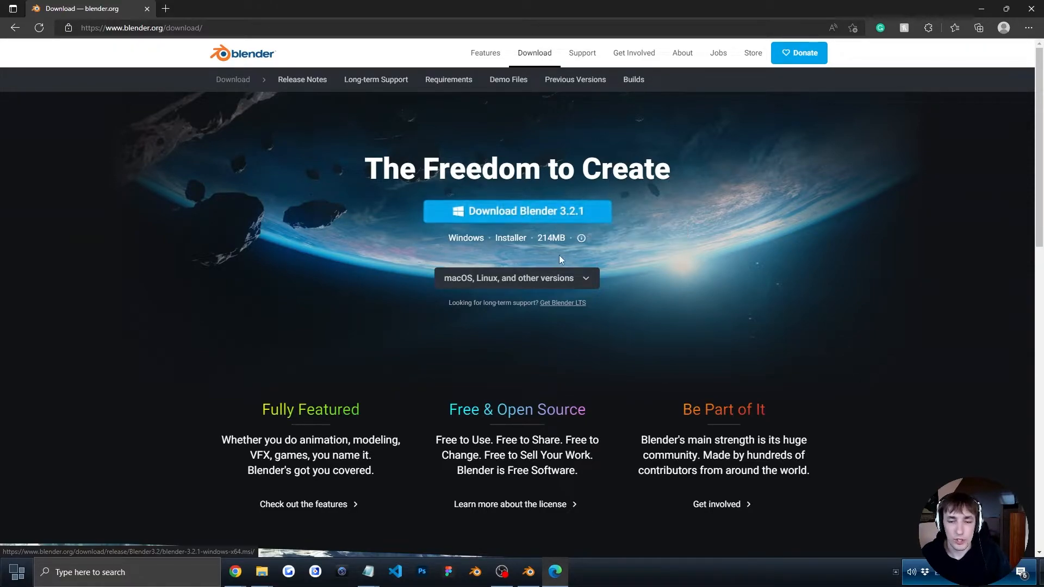
mouse_move(546, 222)
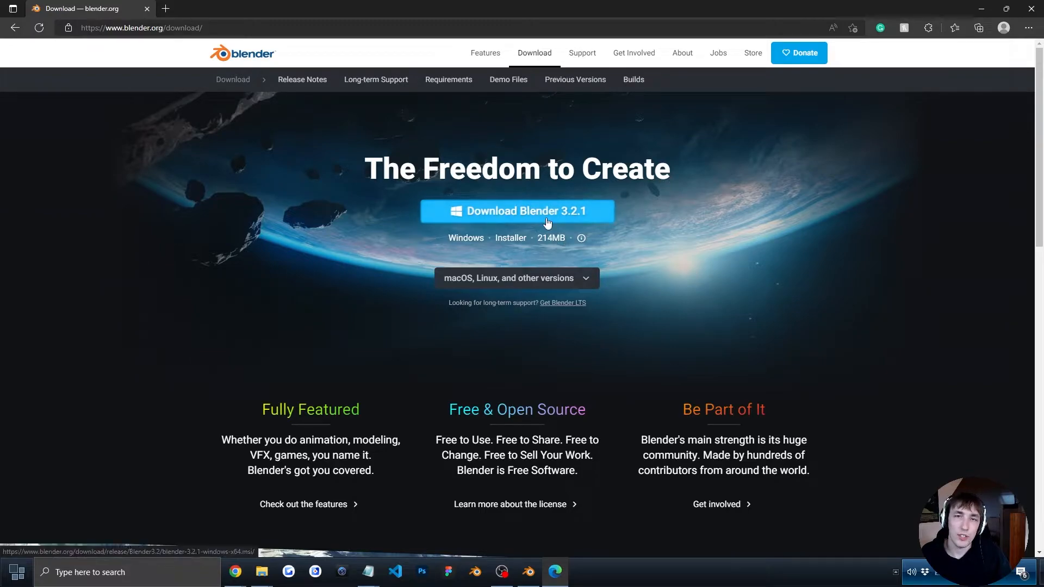
click(528, 577)
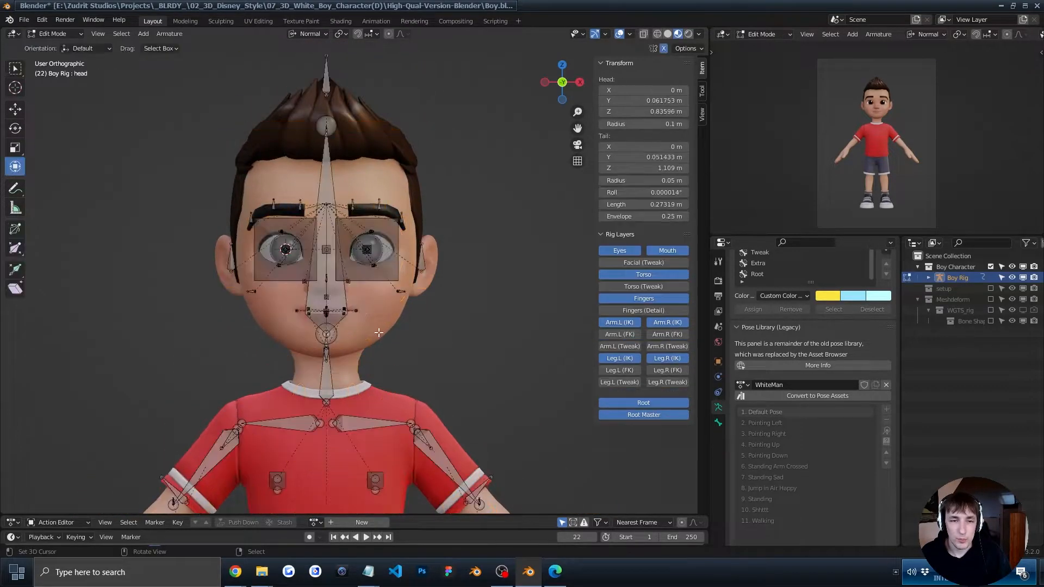
Switch the rig to Pose Mode and enlarge the left cheek control.
click(53, 34)
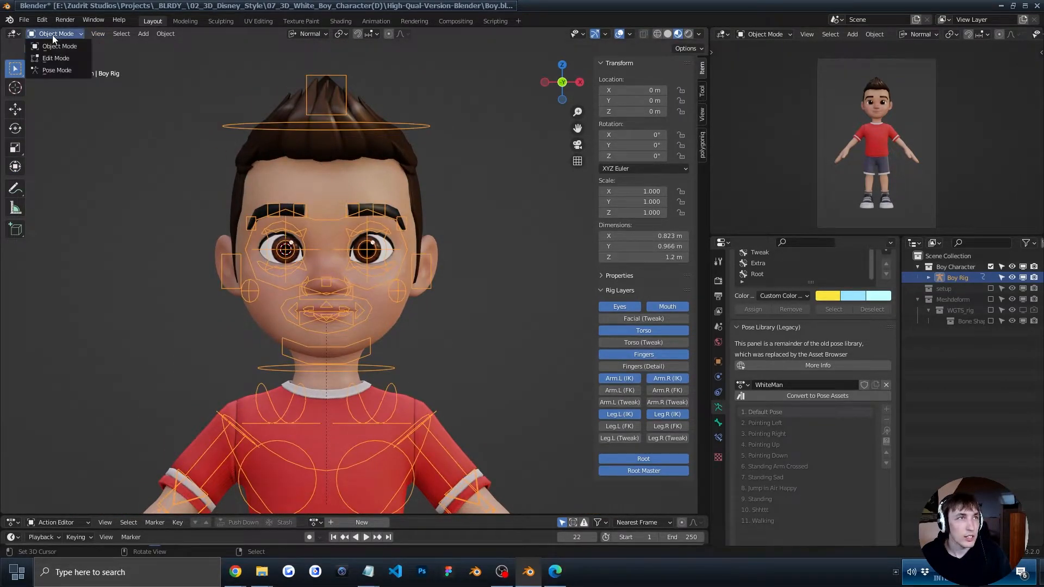
click(56, 70)
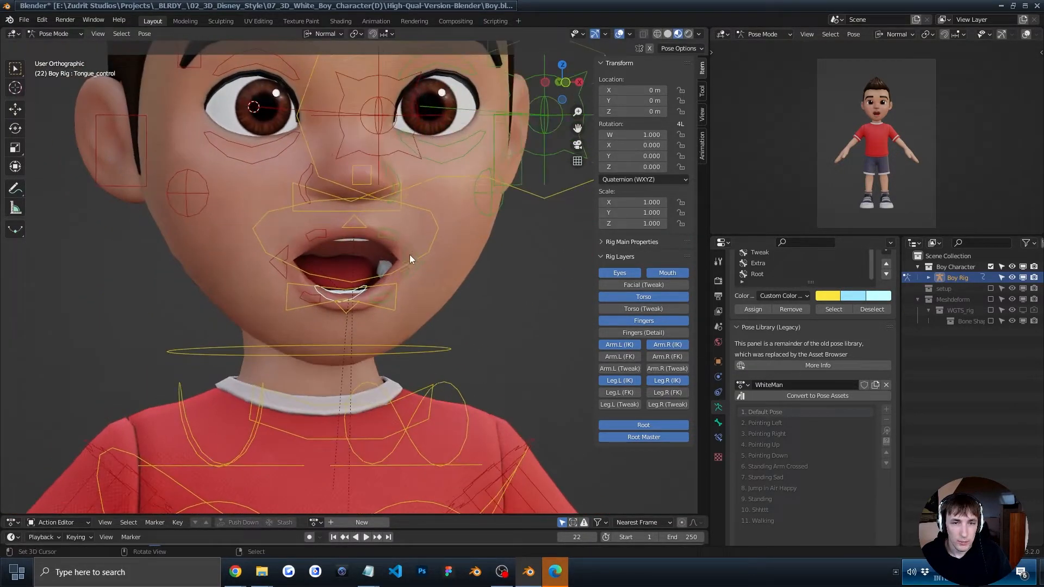
key(g)
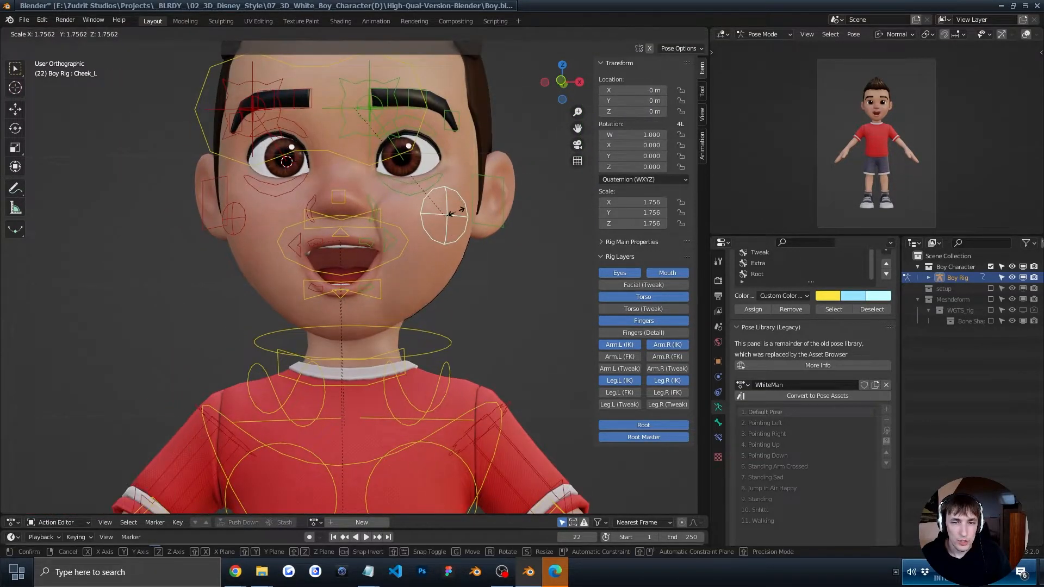
click(233, 221)
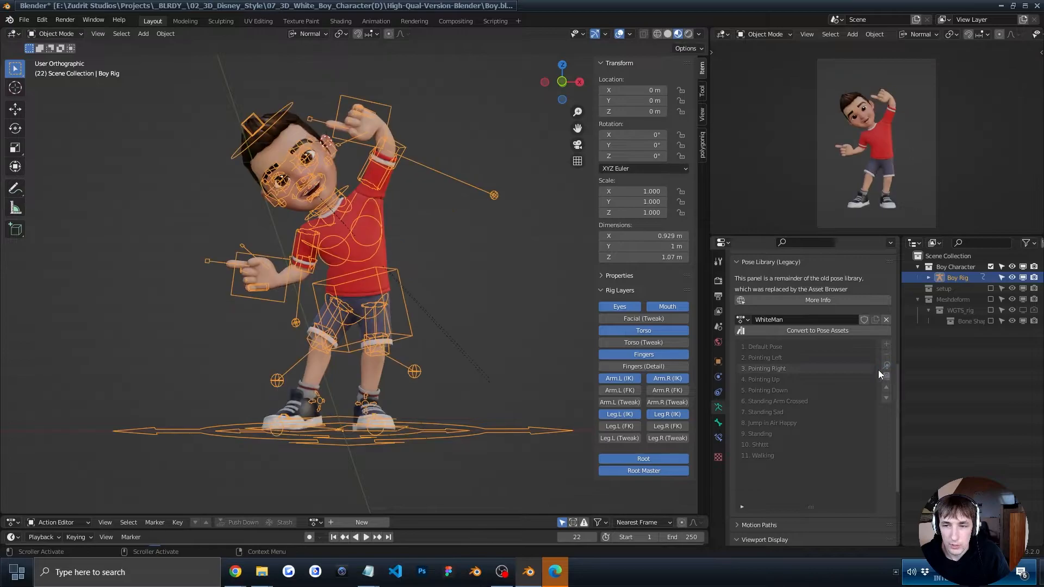
Apply the Pointing Down pose, re-enter Pose Mode, then apply Standing Sad.
click(767, 390)
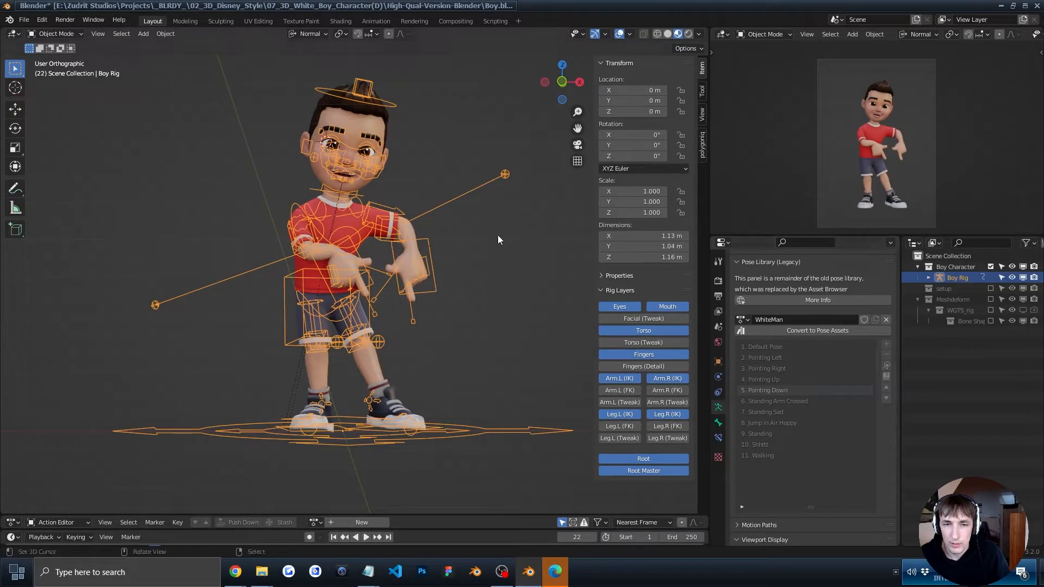
mouse_move(411, 207)
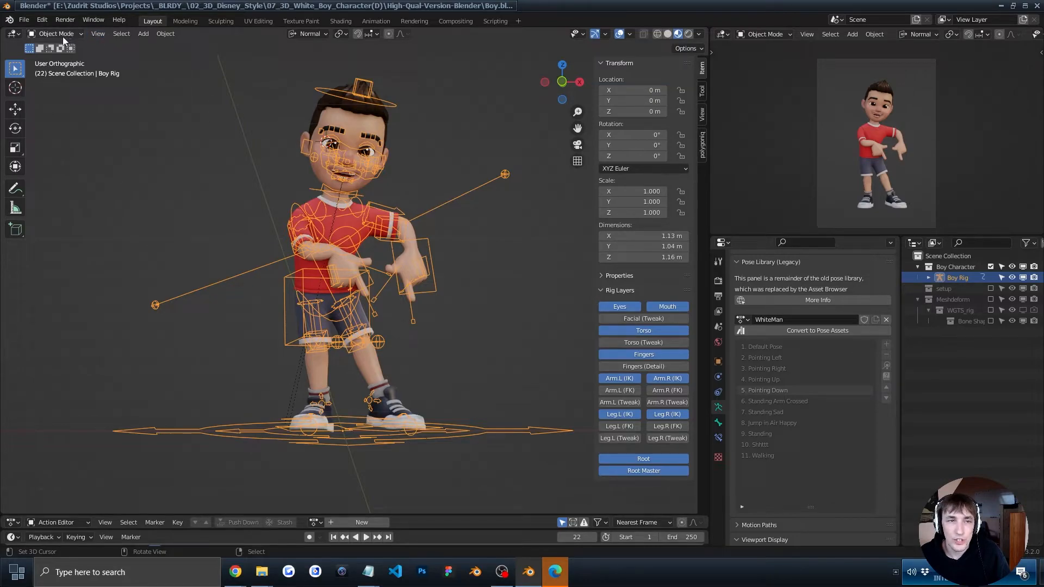
click(57, 34)
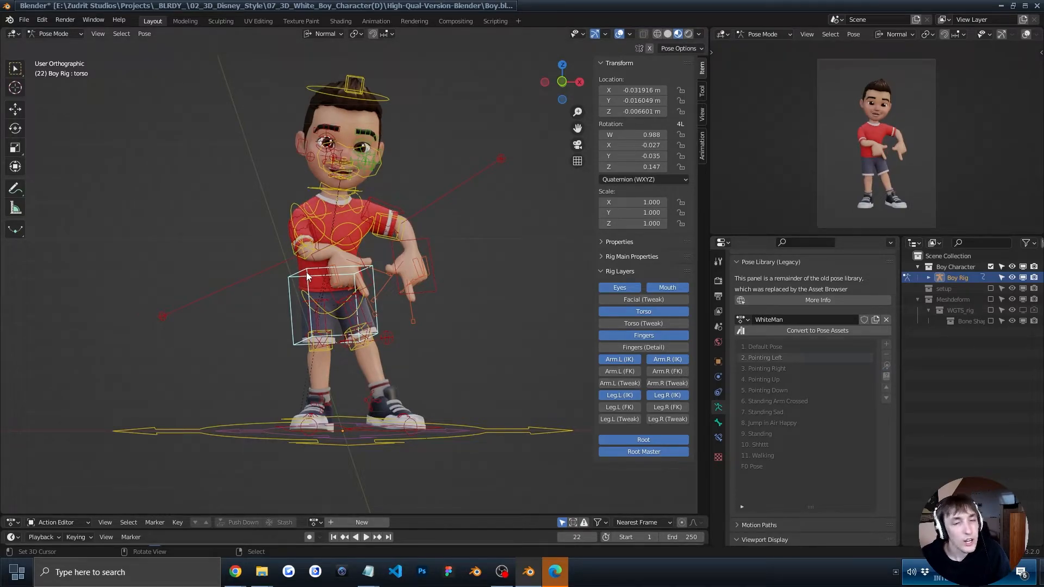
mouse_move(246, 197)
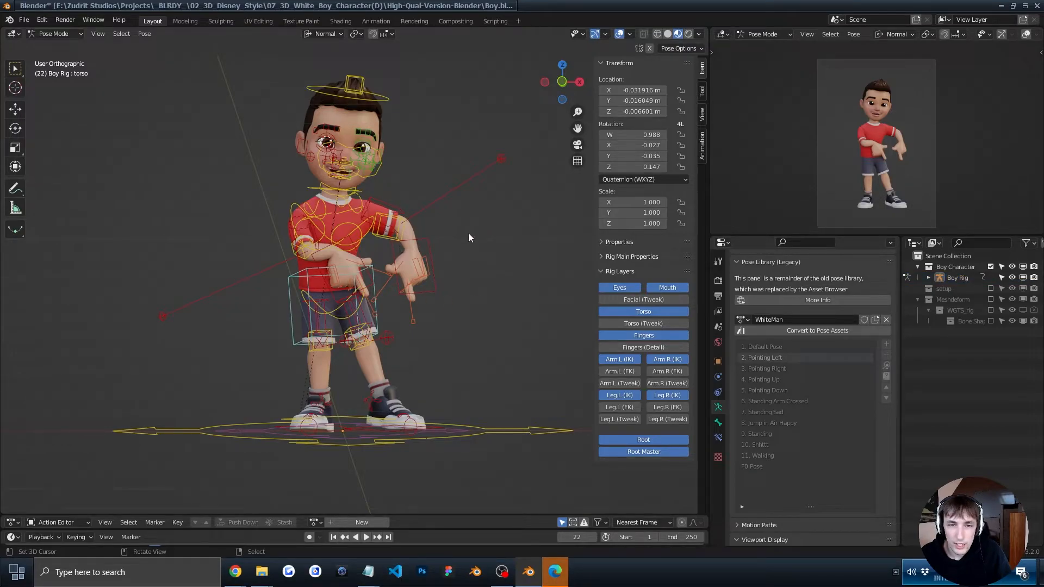
mouse_move(71, 42)
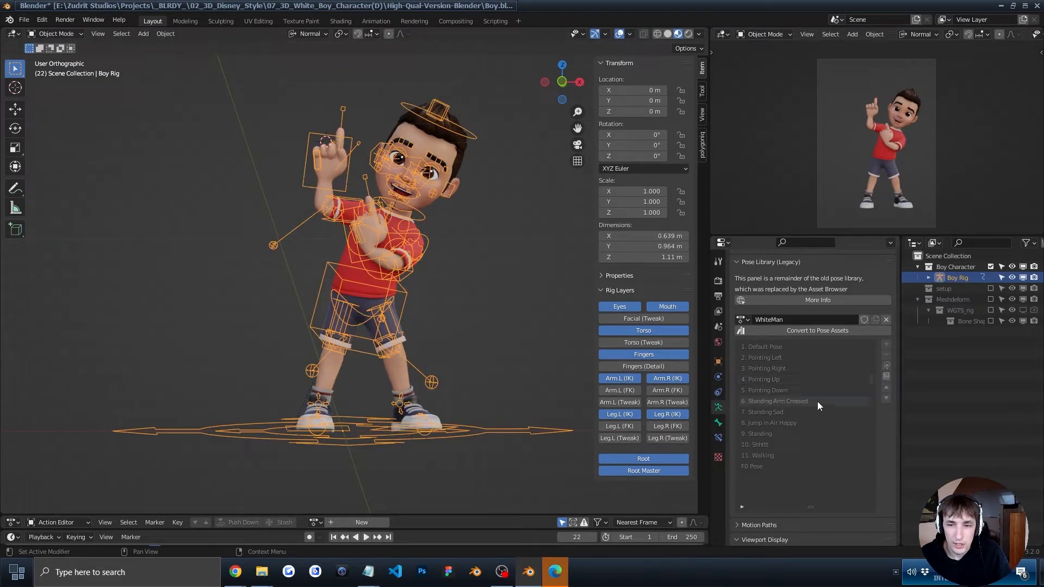
click(776, 400)
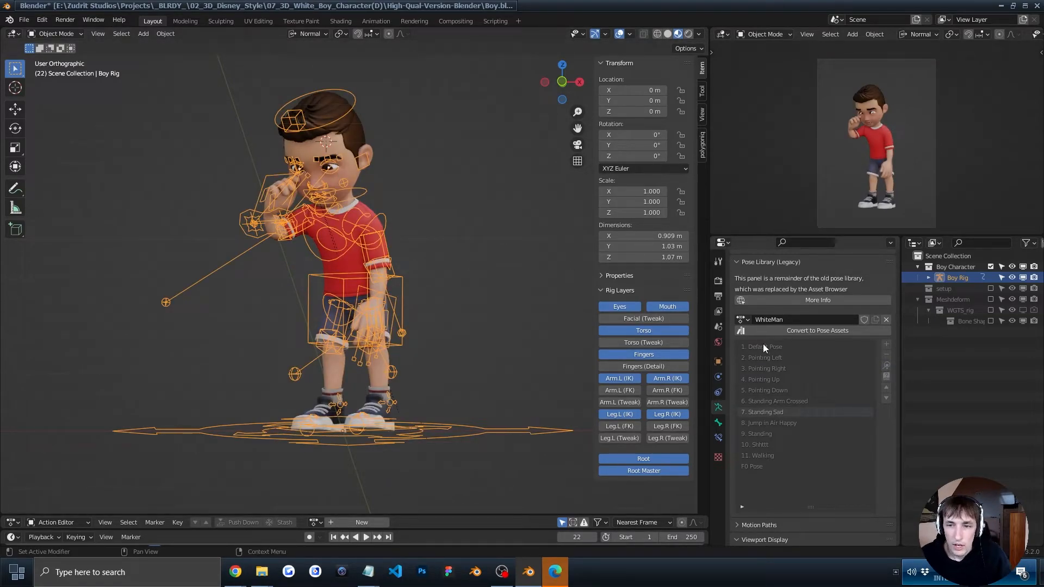
mouse_move(765, 347)
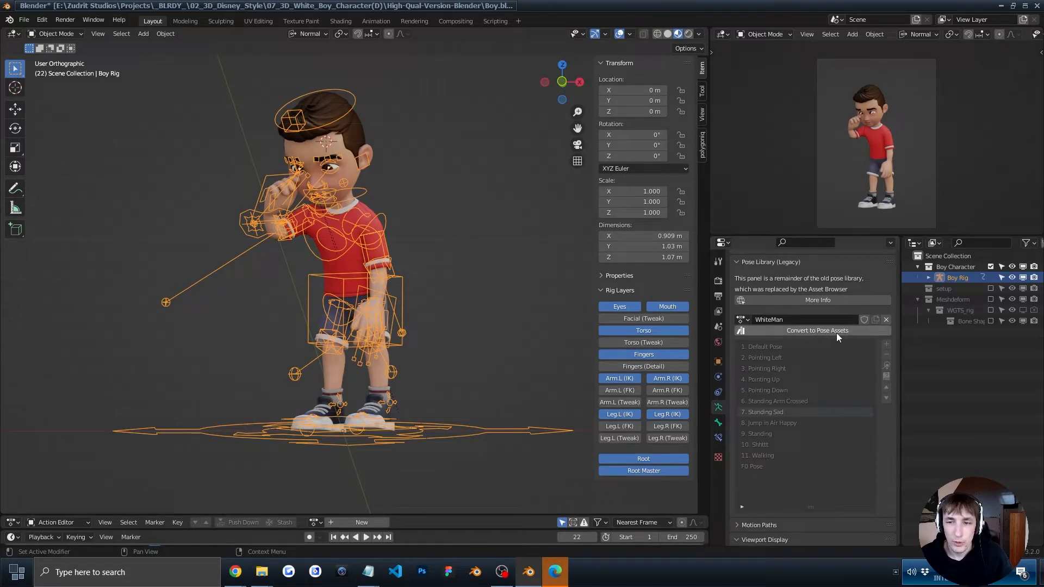
mouse_move(817, 330)
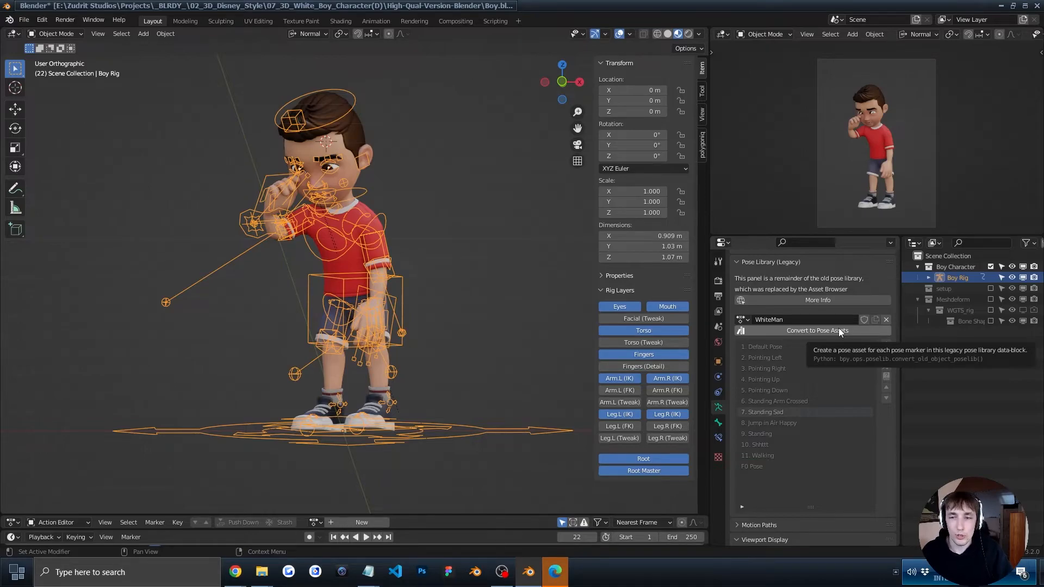
mouse_move(818, 320)
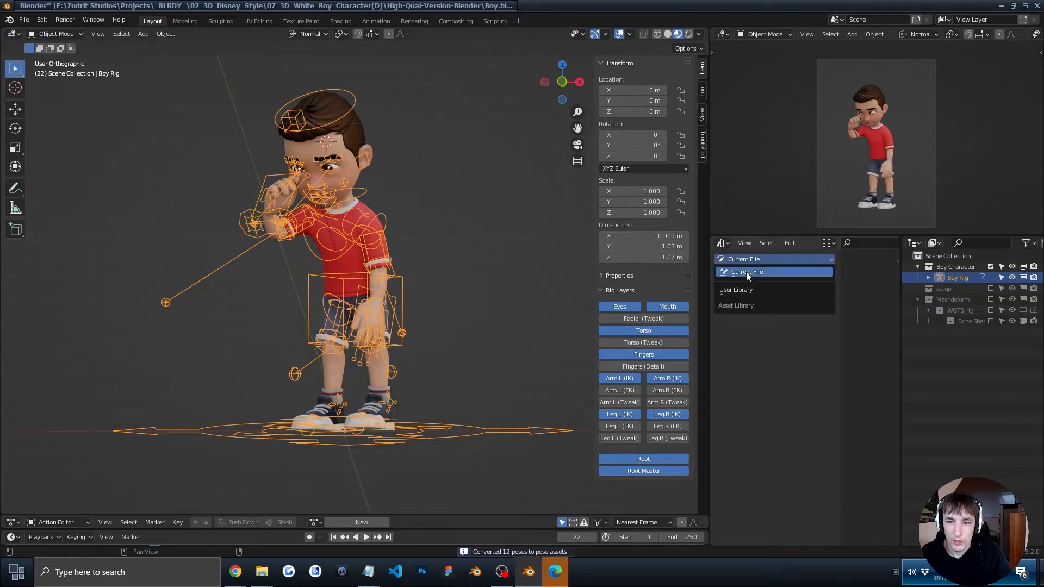
Browse User Library and Current File pose assets, then restore the Properties editor.
click(736, 290)
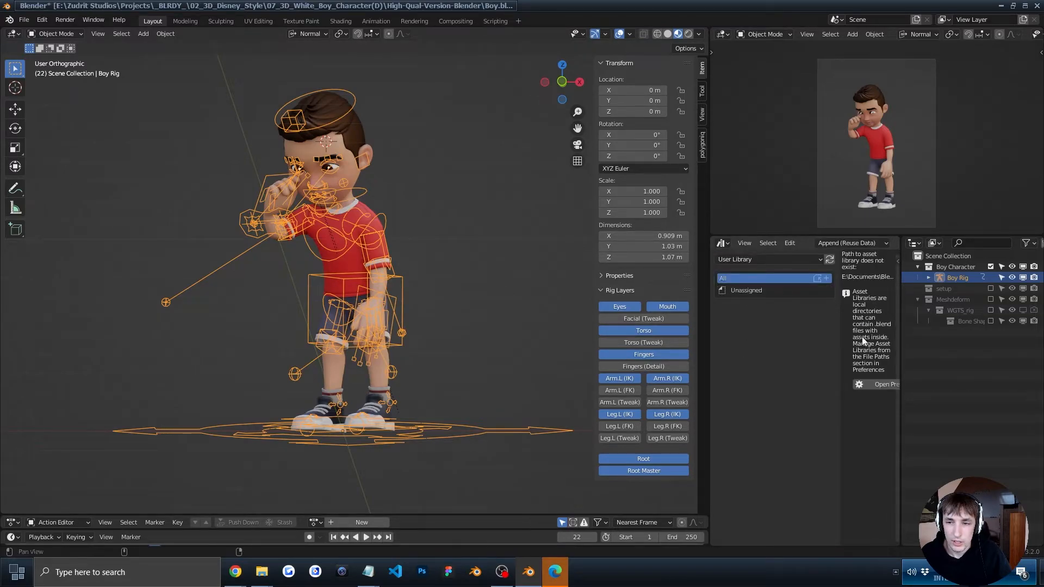
click(768, 259)
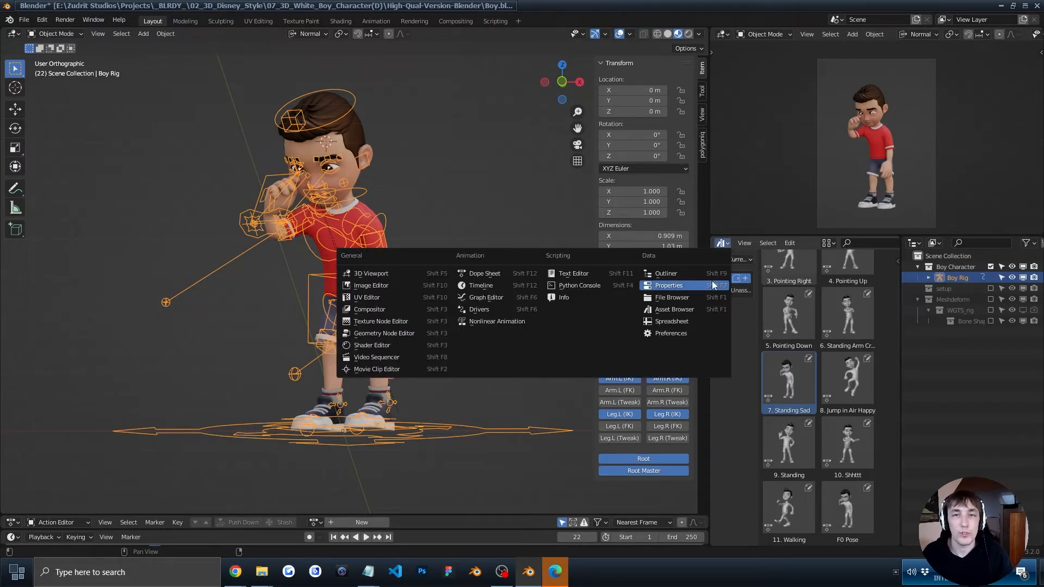
click(667, 284)
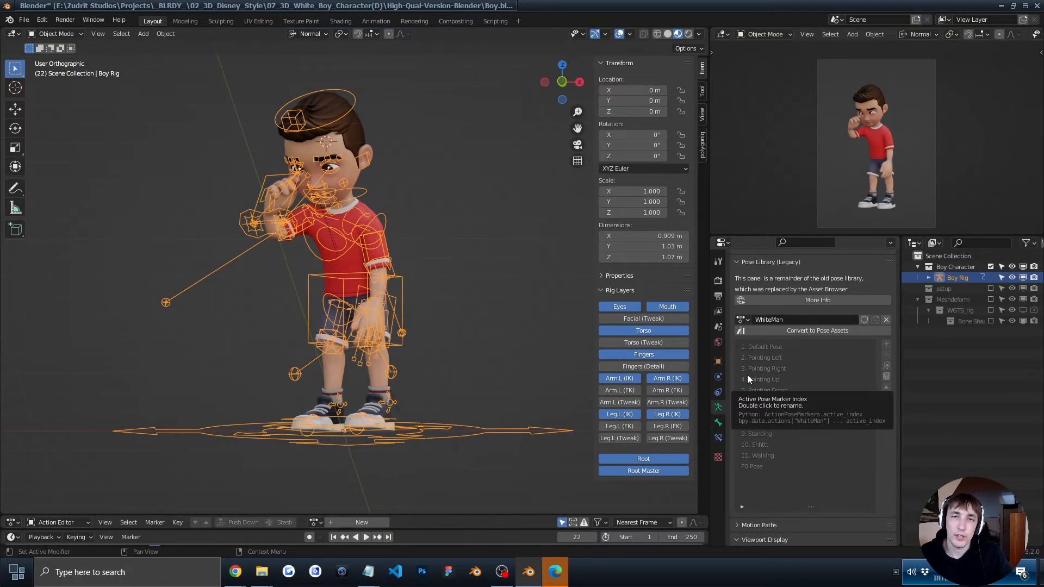
mouse_move(784, 466)
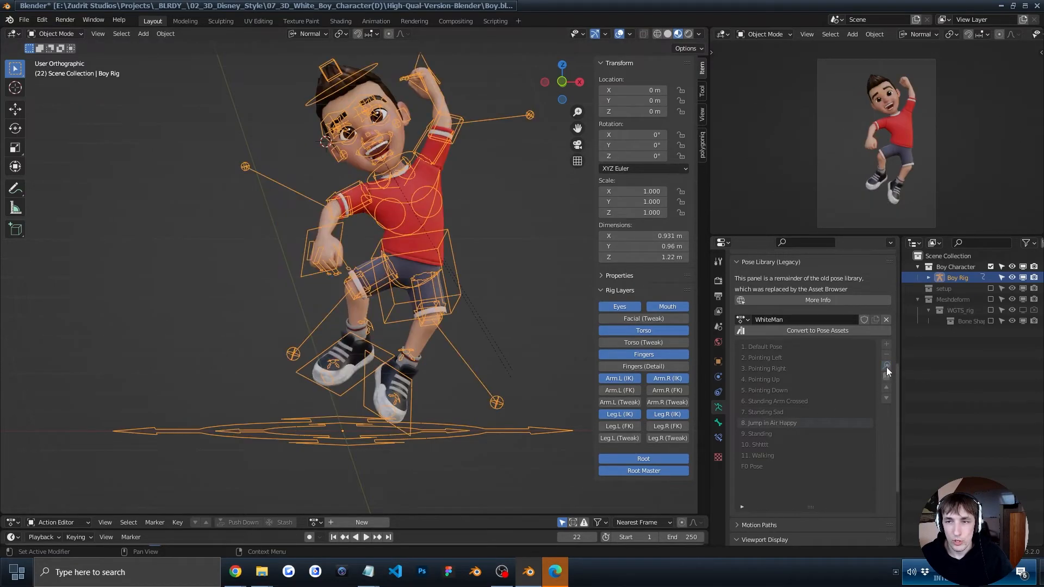
Set the render engine to Cycles in Render Properties.
click(717, 295)
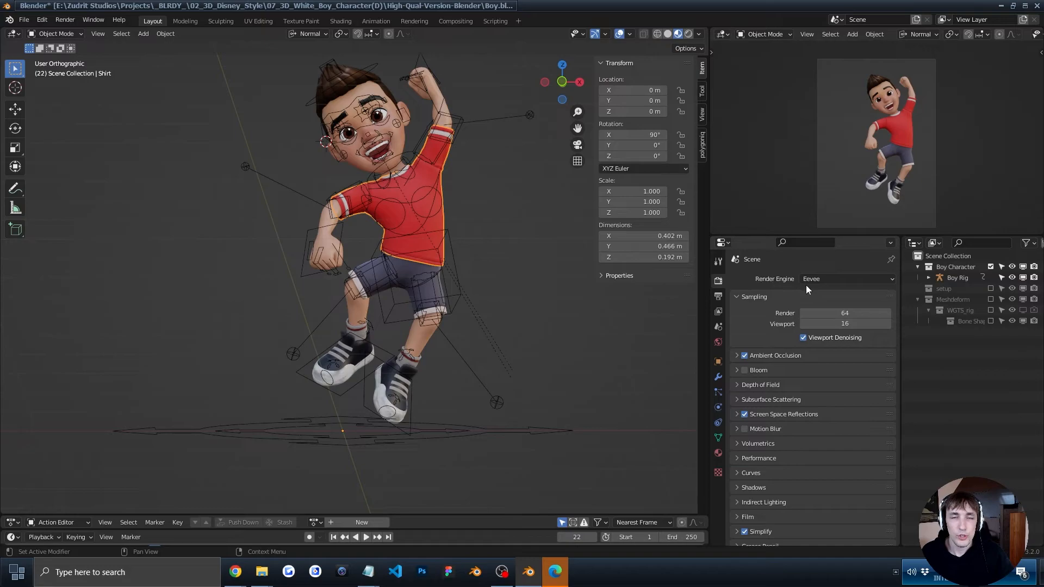
click(845, 279)
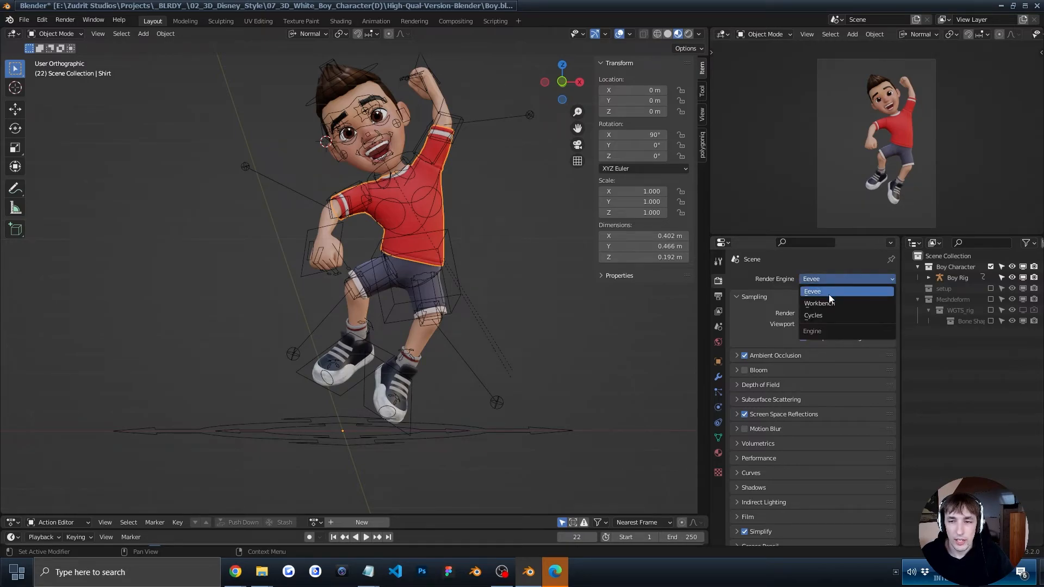
click(812, 315)
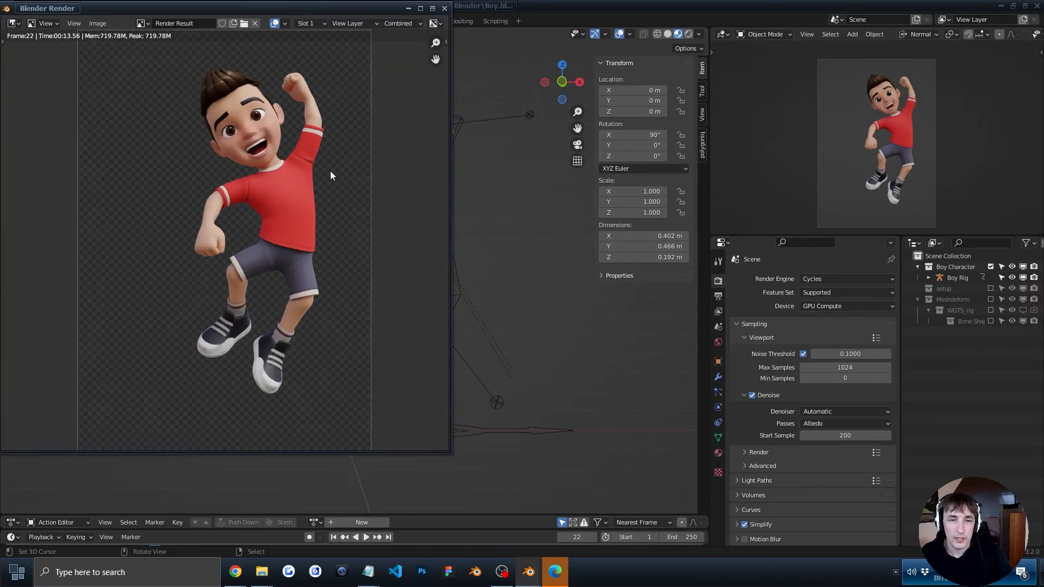
Open Image > Save As for the render, then cancel without saving.
click(98, 24)
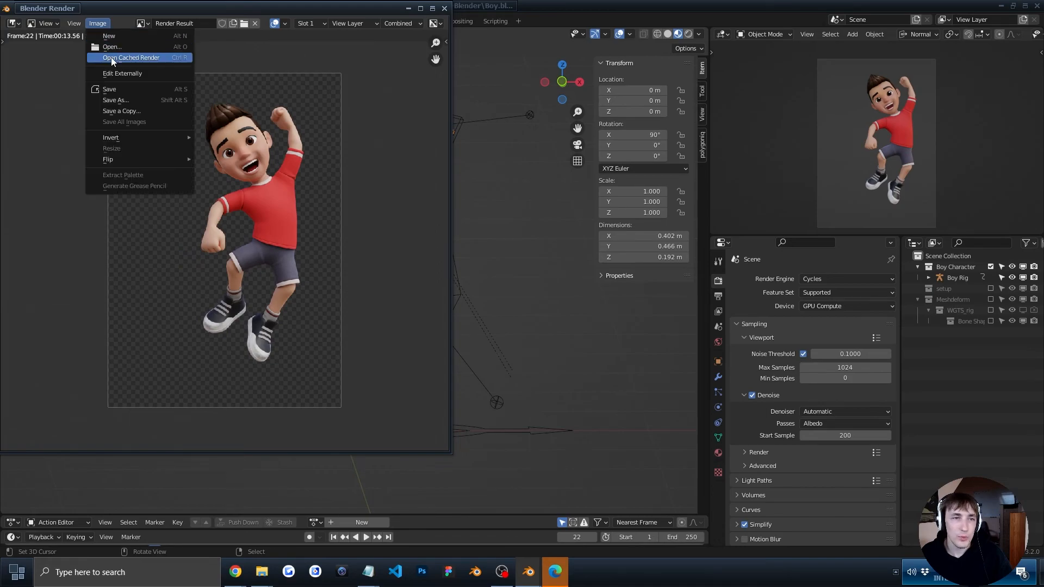
click(115, 100)
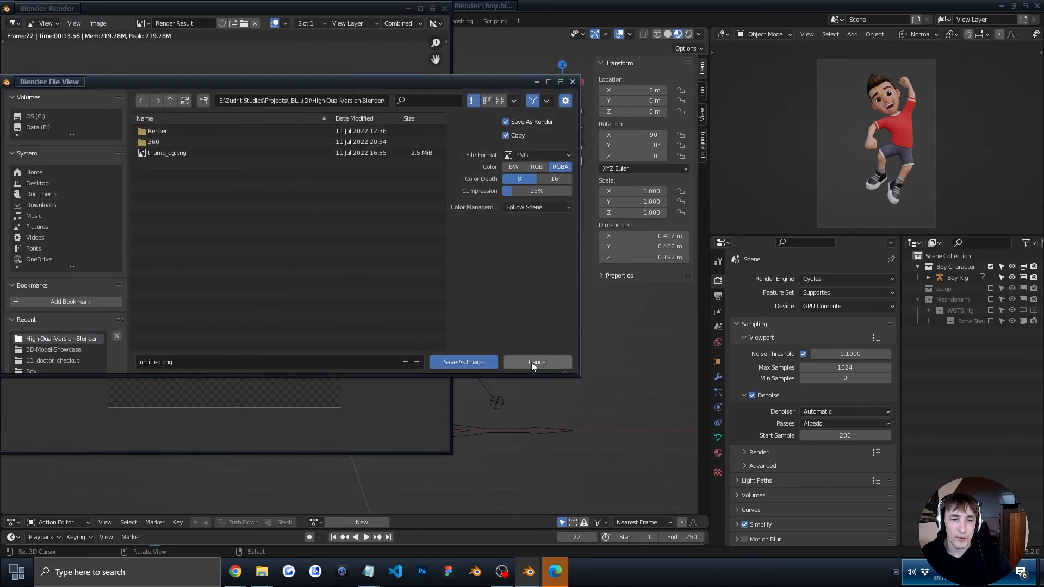
click(537, 362)
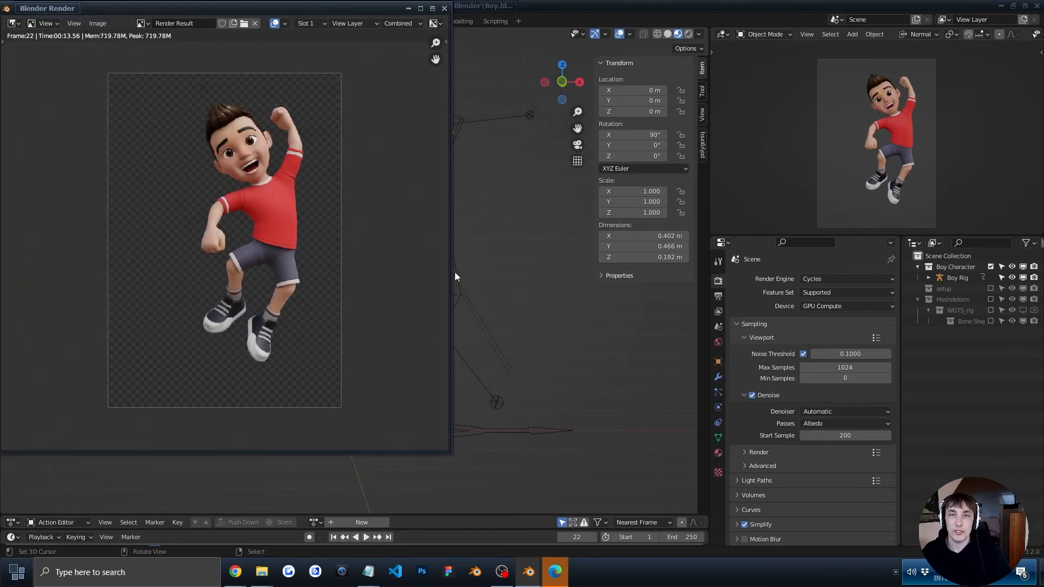